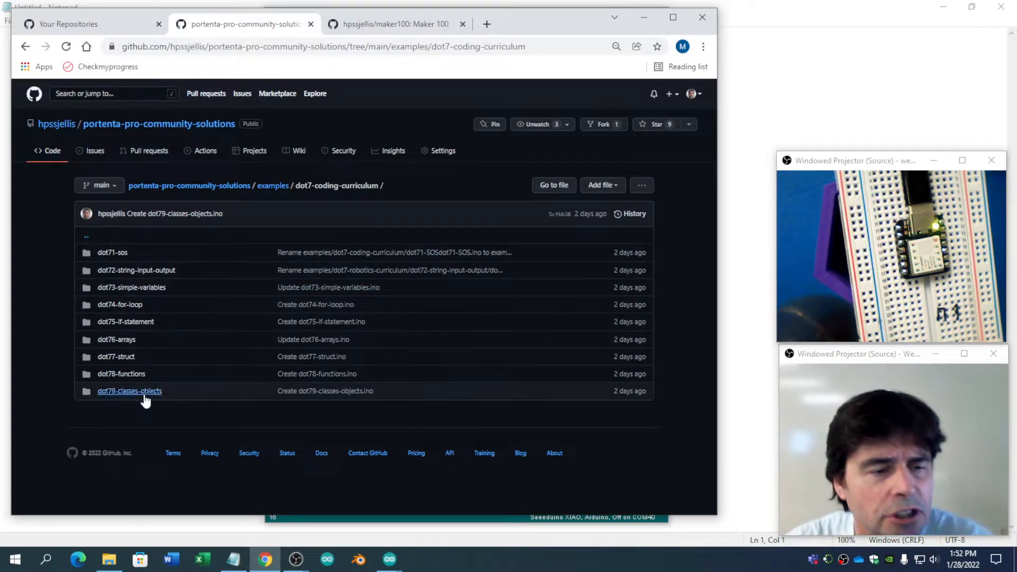
mouse_move(129, 391)
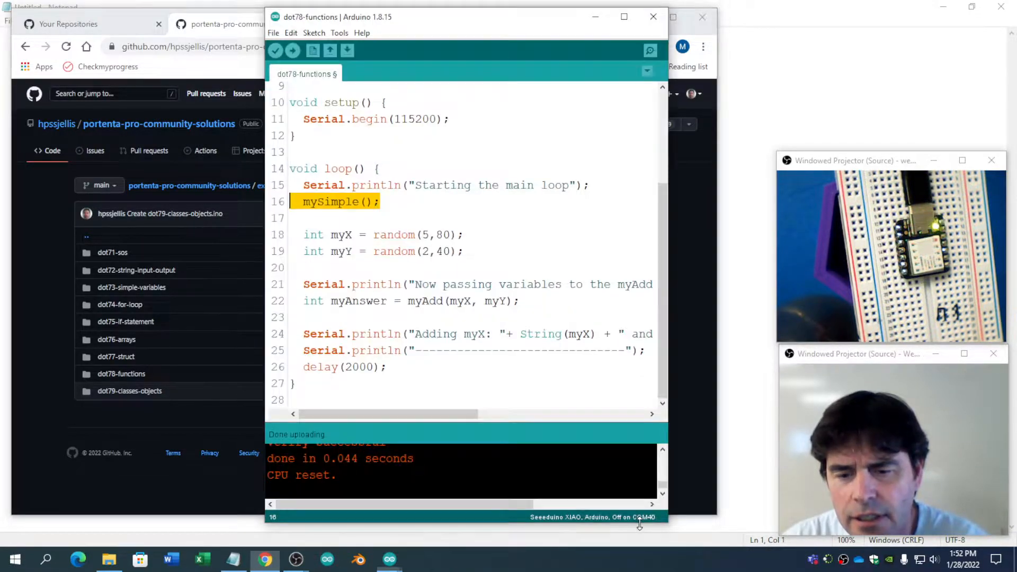
Browse File > Examples for the dot79-classes-objects community solution sketch
left_click(273, 32)
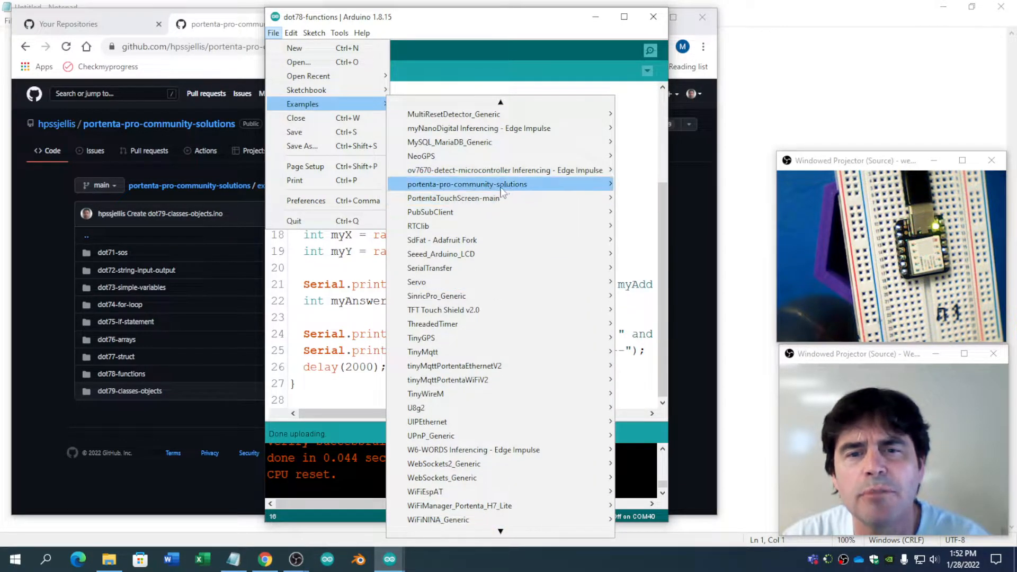
mouse_move(467, 185)
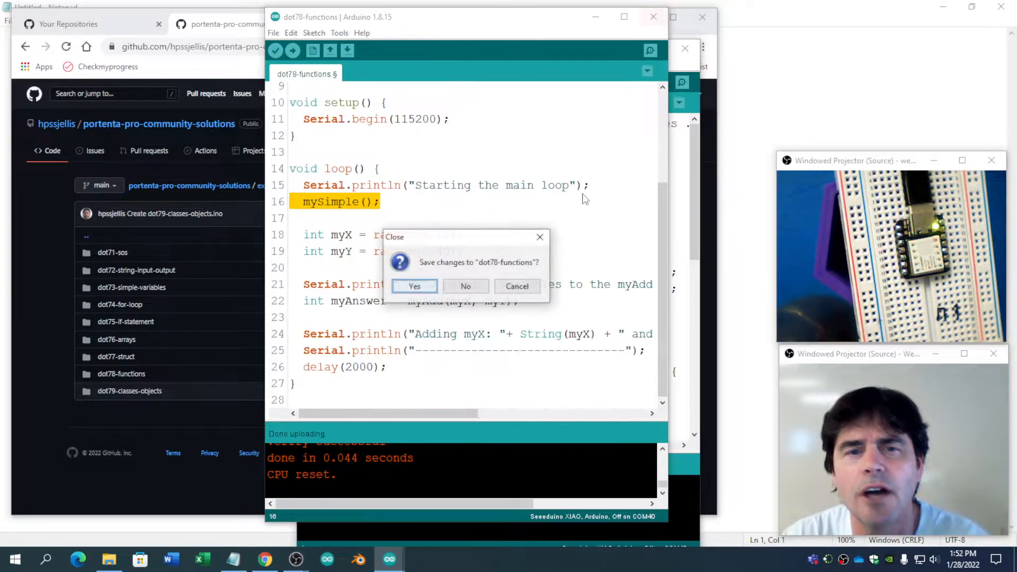
Answer the save prompt to close the dot78-functions sketch
left_click(465, 286)
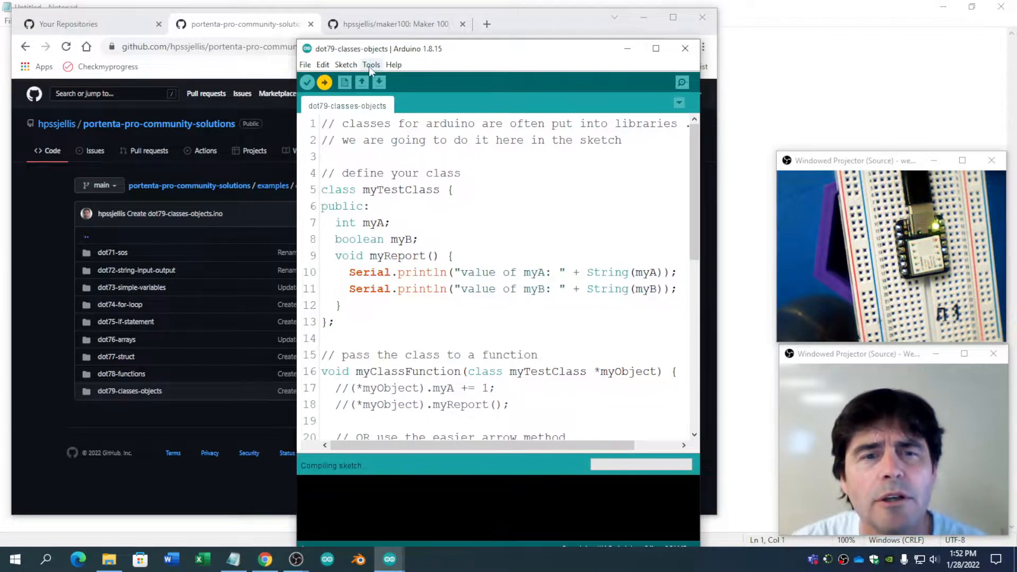
Open the Serial Monitor to view the board's myA and myB reports
left_click(681, 82)
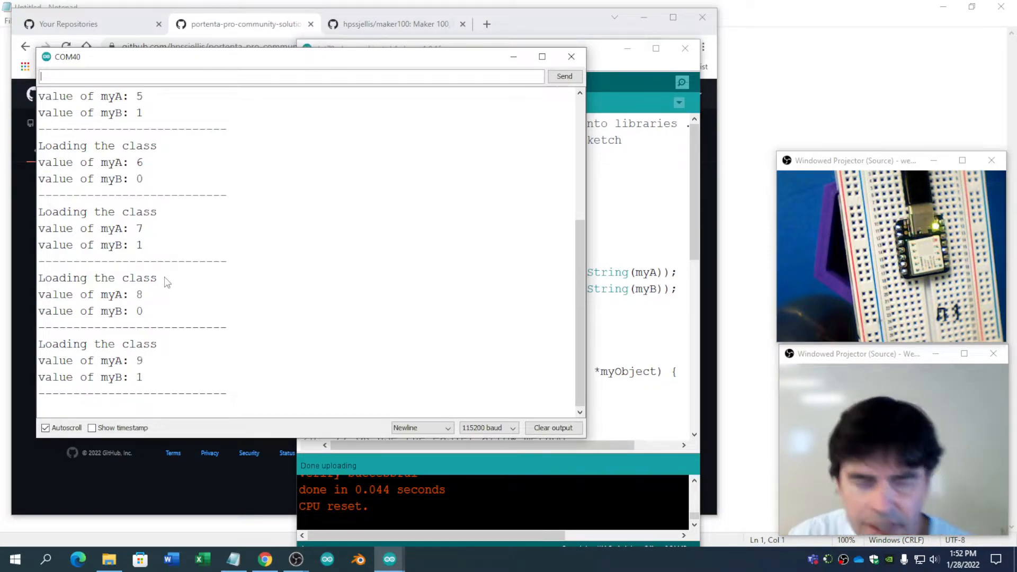
mouse_move(140, 308)
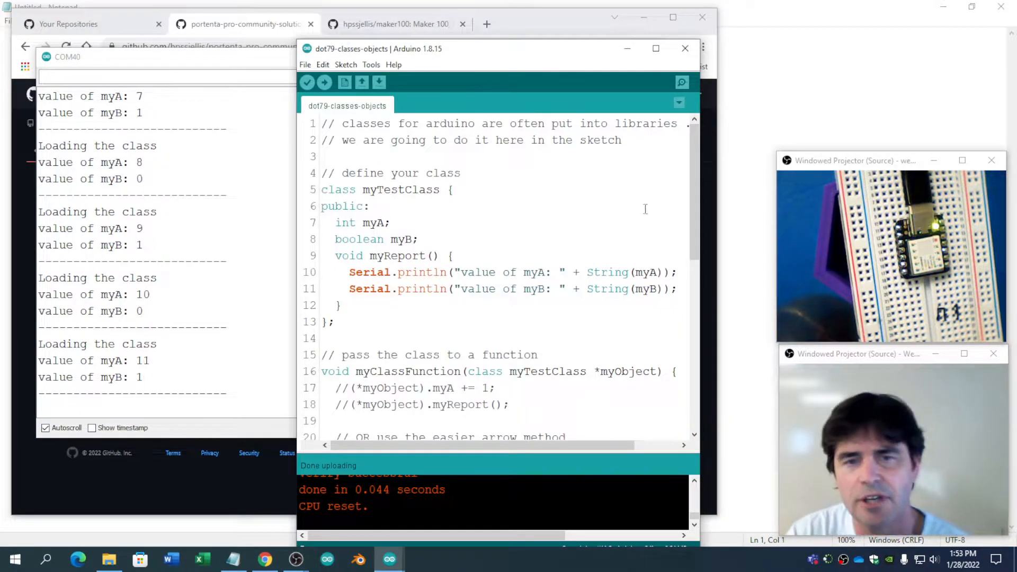
Move the editor left over the monitor and highlight the class, myTestClass and public keywords
left_click_drag(379, 48, 224, 49)
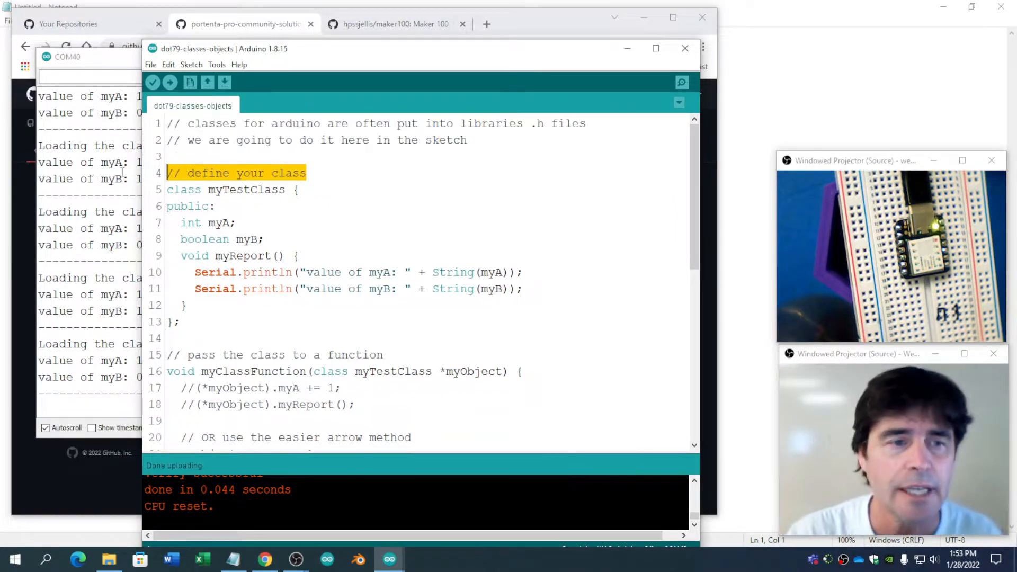
double_click(183, 188)
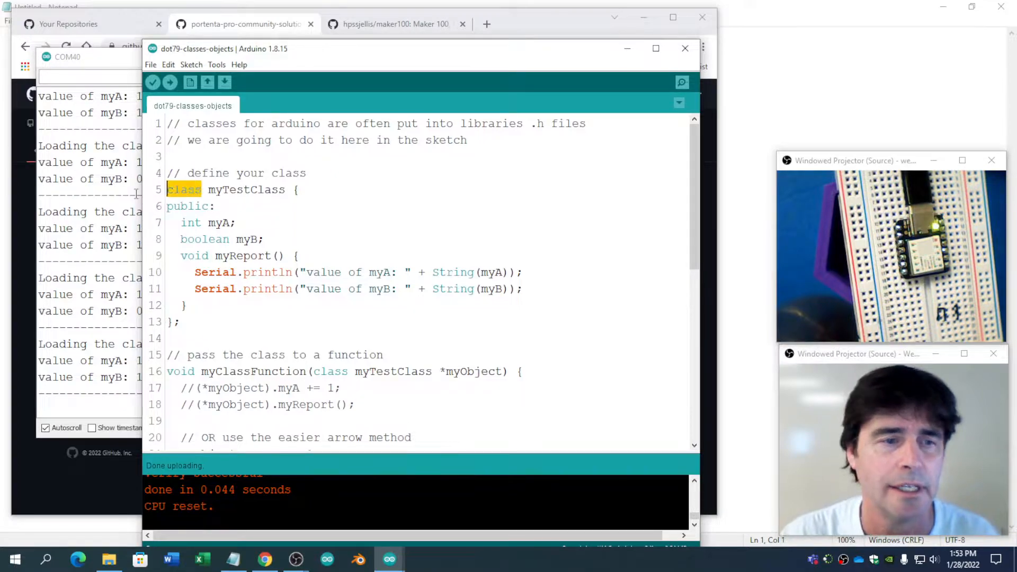
left_click(206, 206)
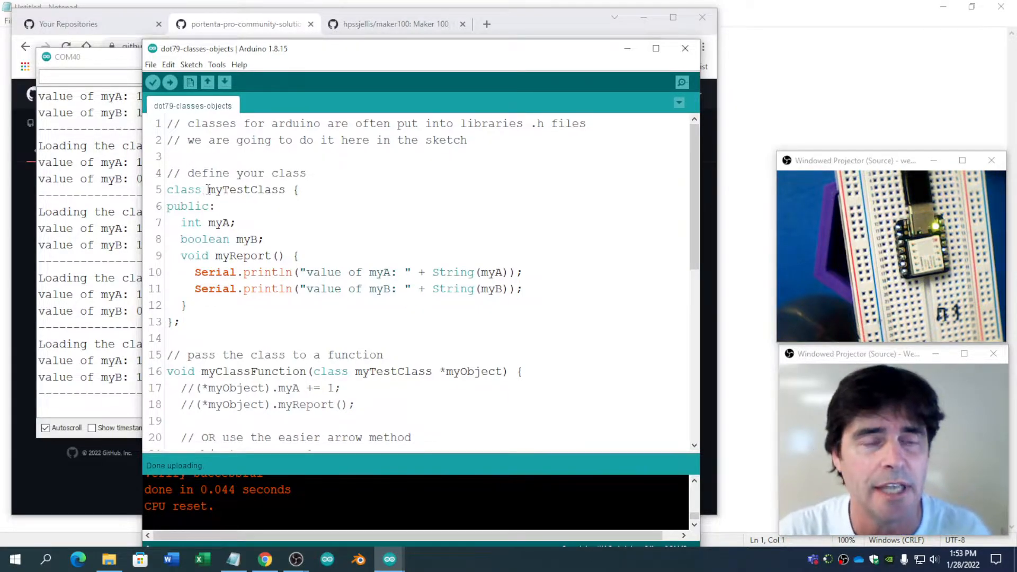
double_click(228, 190)
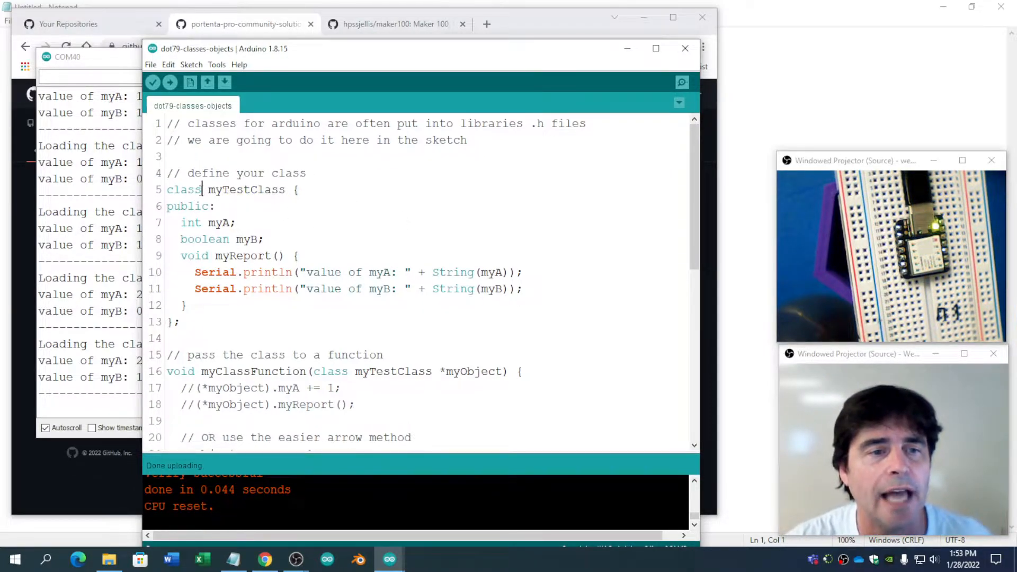
double_click(182, 190)
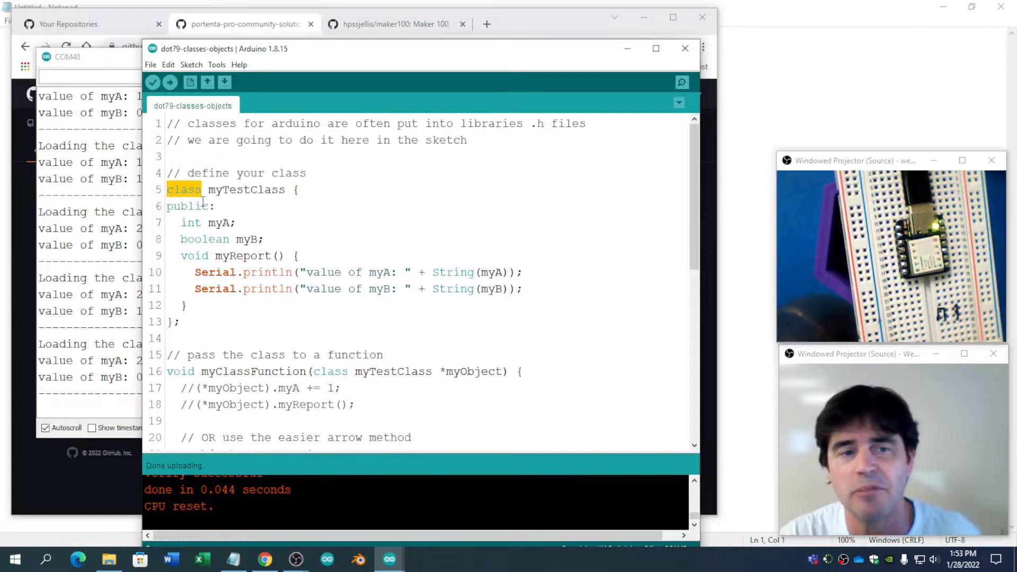
double_click(187, 206)
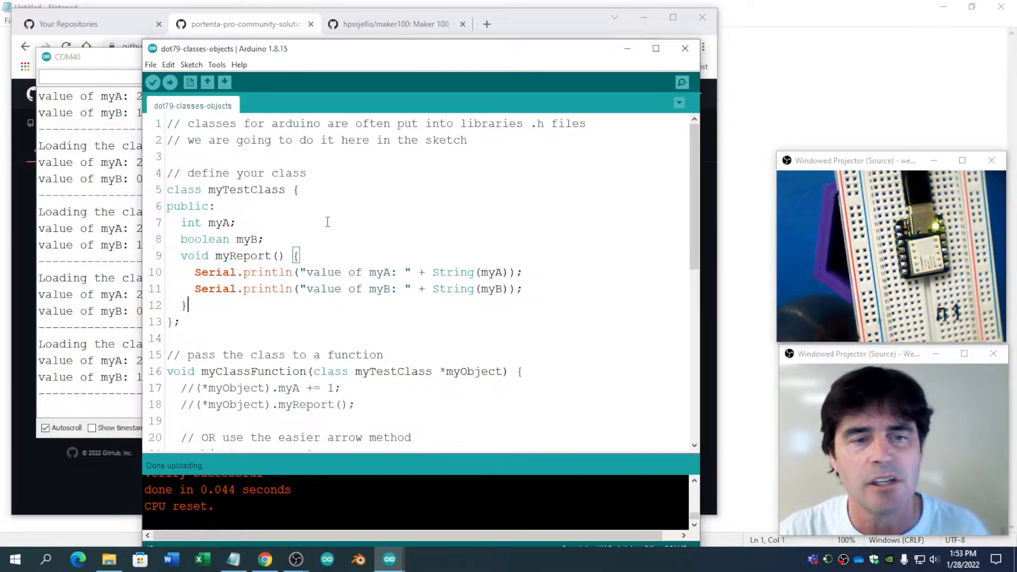
double_click(246, 190)
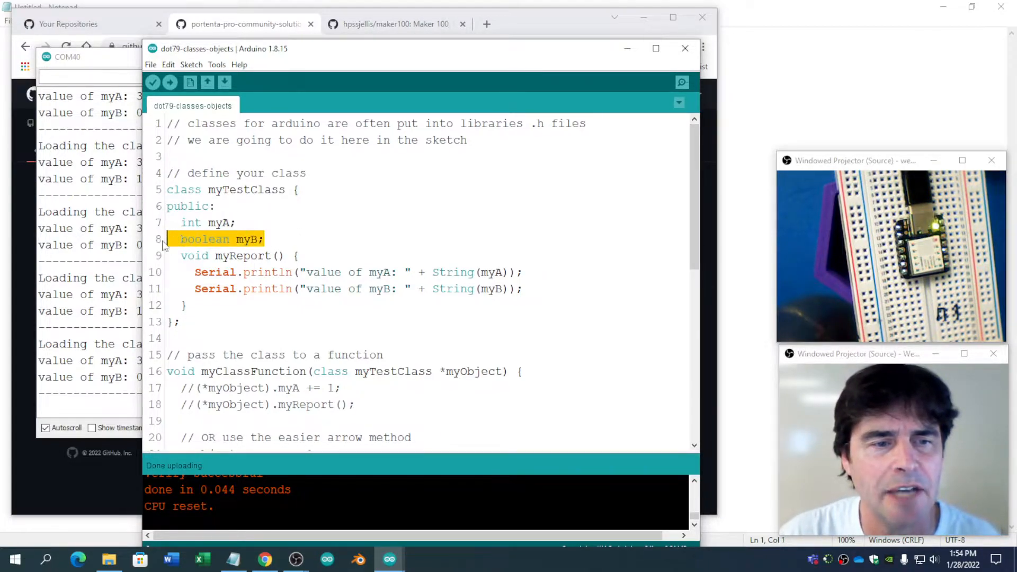
double_click(249, 255)
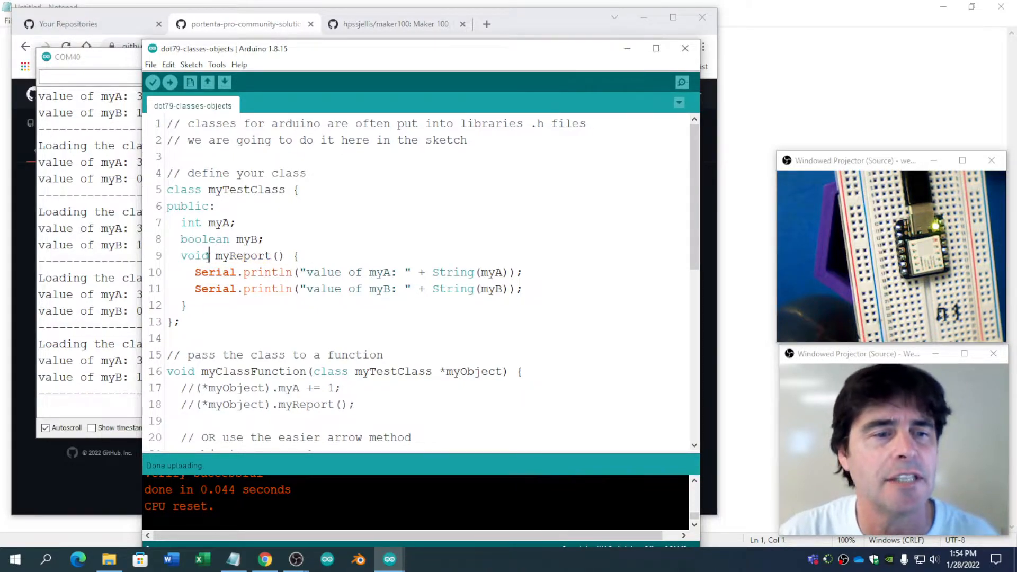
double_click(193, 255)
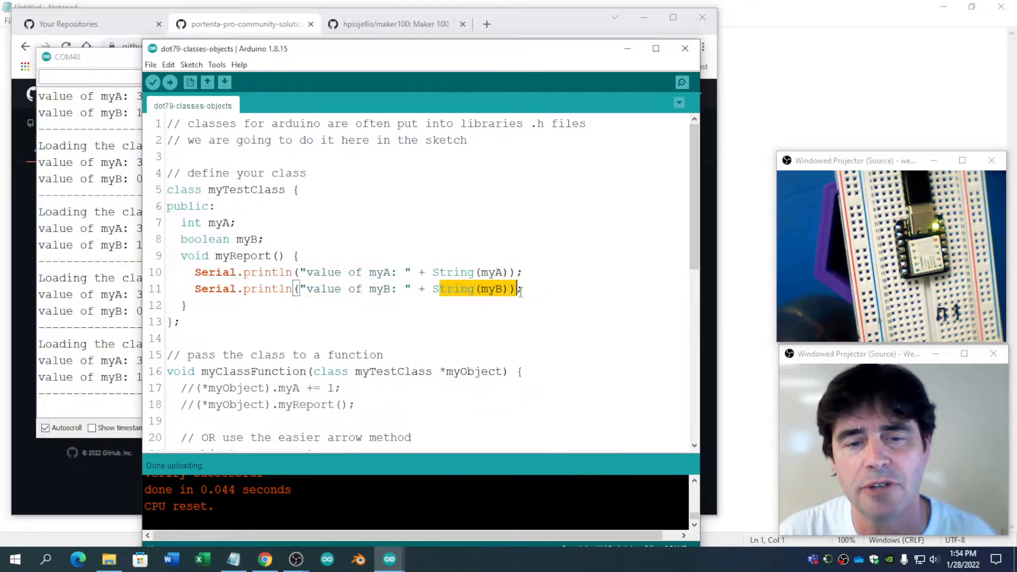
scroll("down", 3)
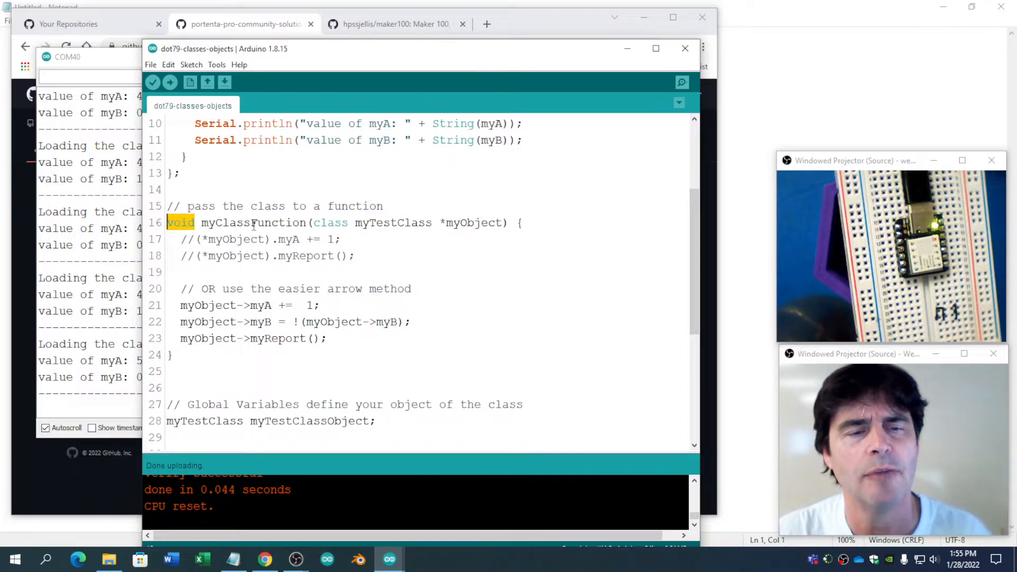
double_click(391, 223)
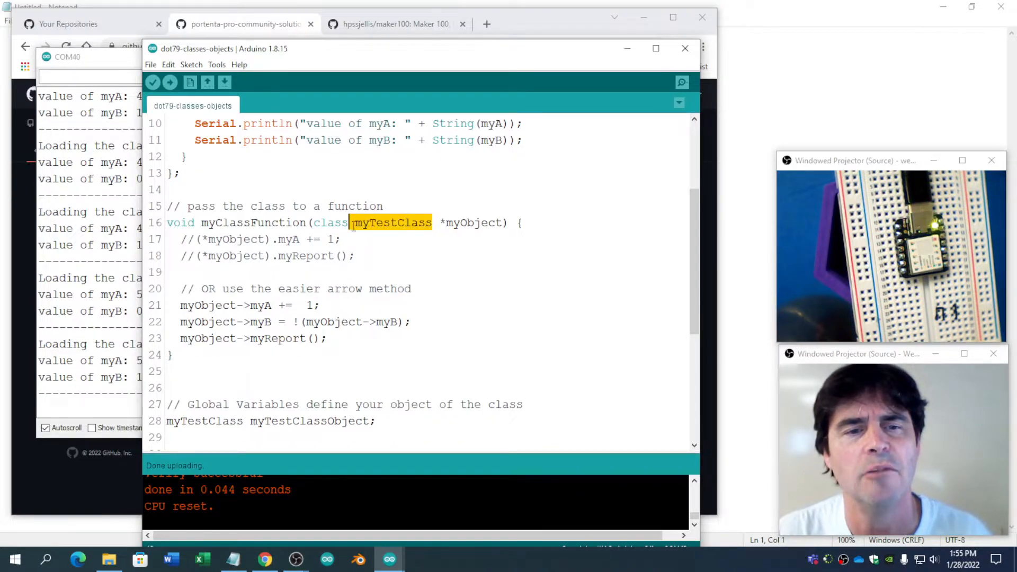
scroll("up", 3)
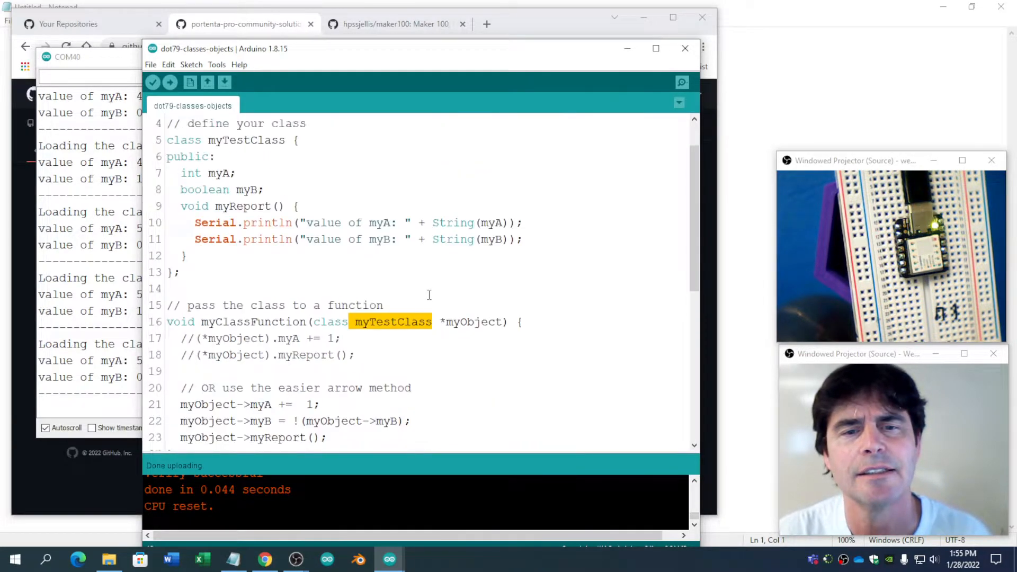
scroll("down", 3)
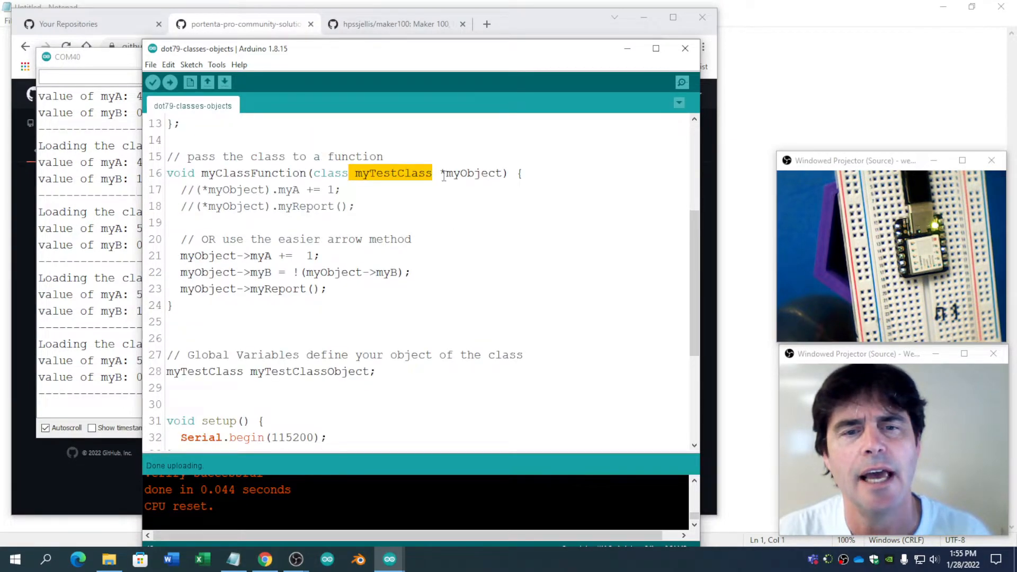
double_click(473, 173)
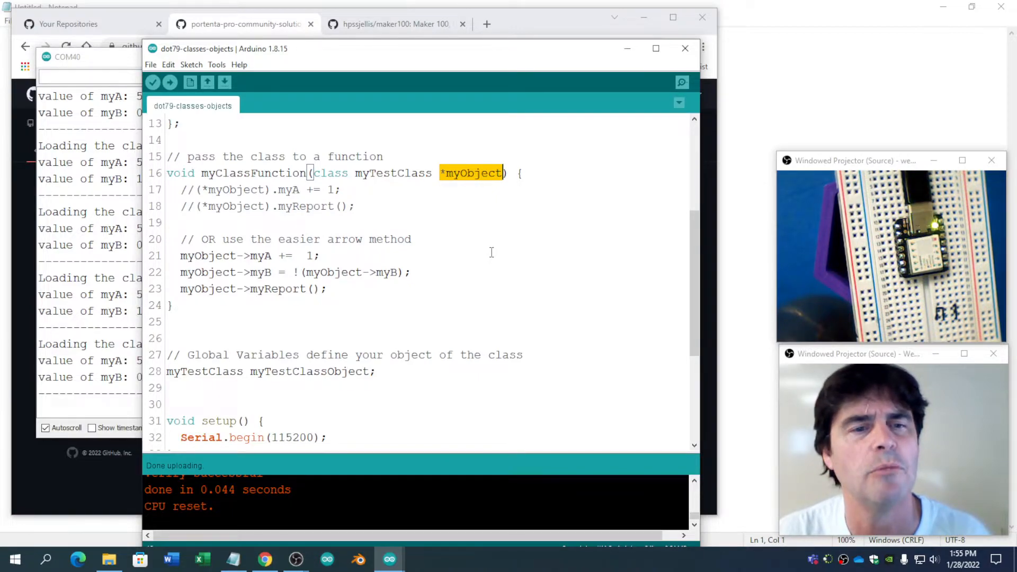
left_click(318, 255)
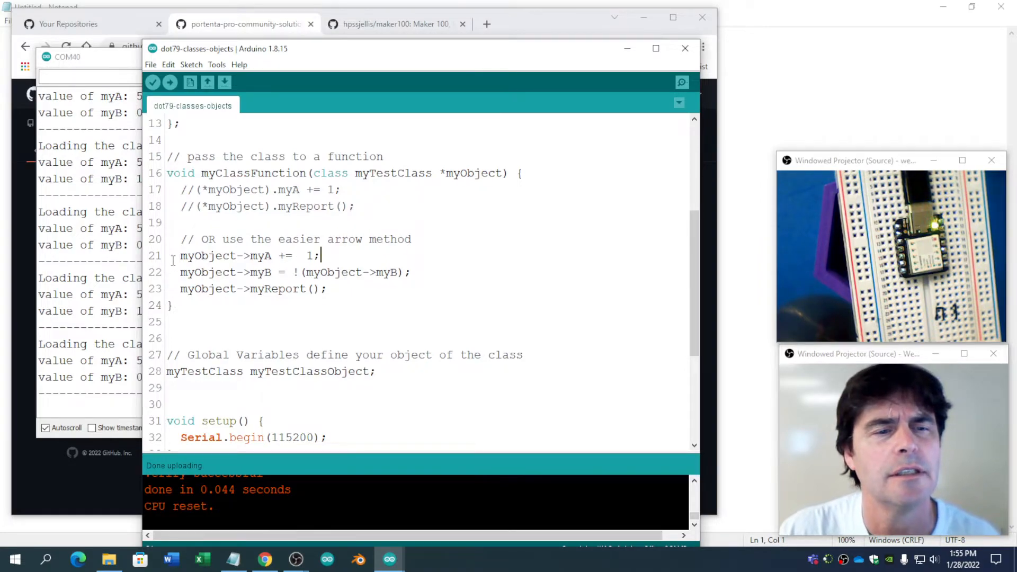
triple_click(246, 255)
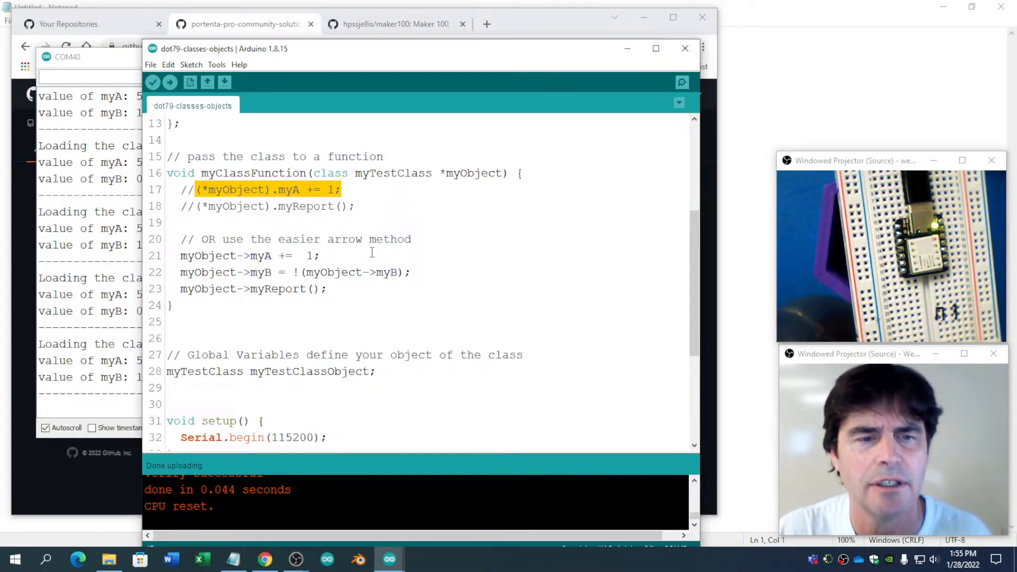
left_click(182, 255)
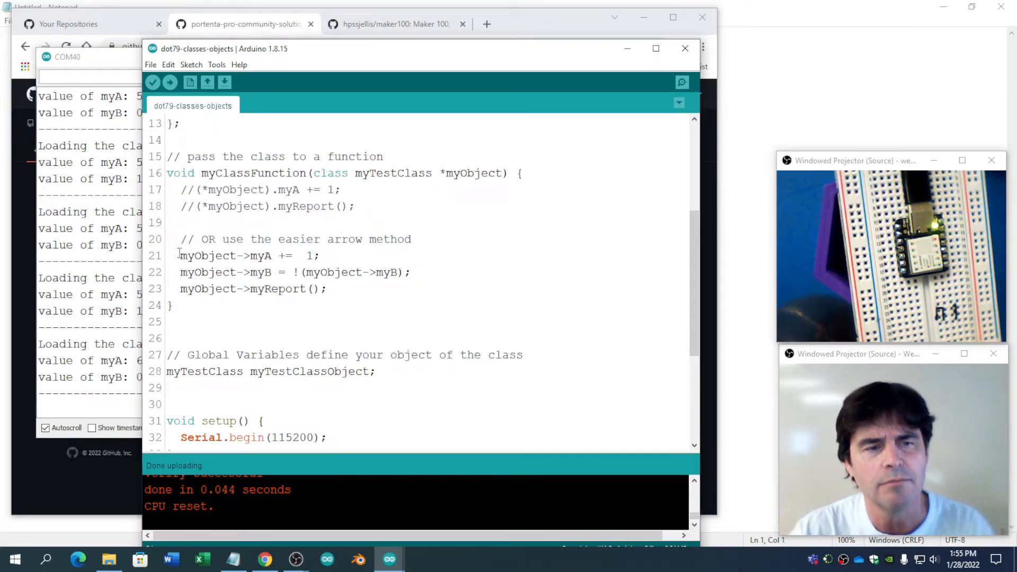
double_click(471, 174)
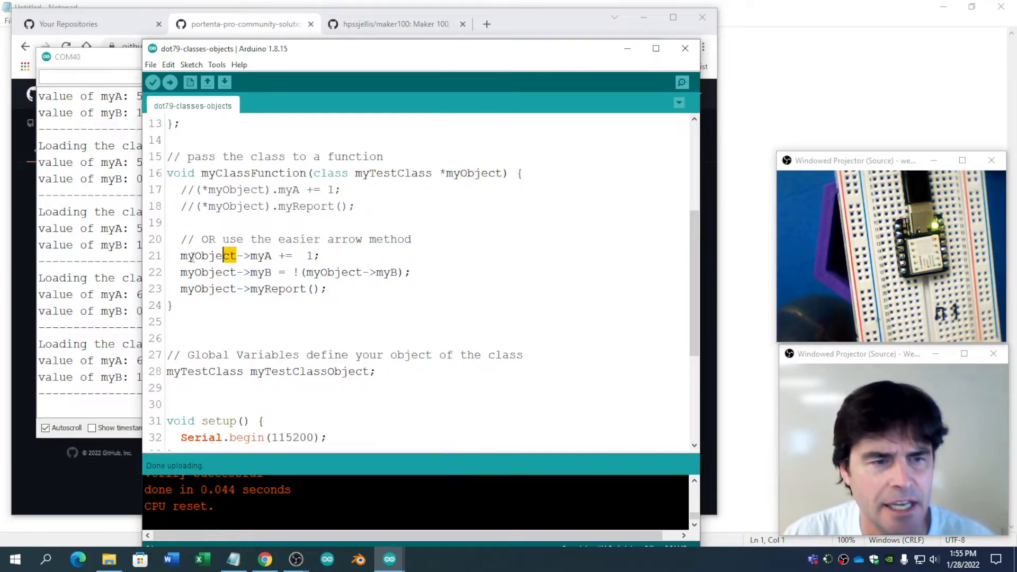
double_click(208, 255)
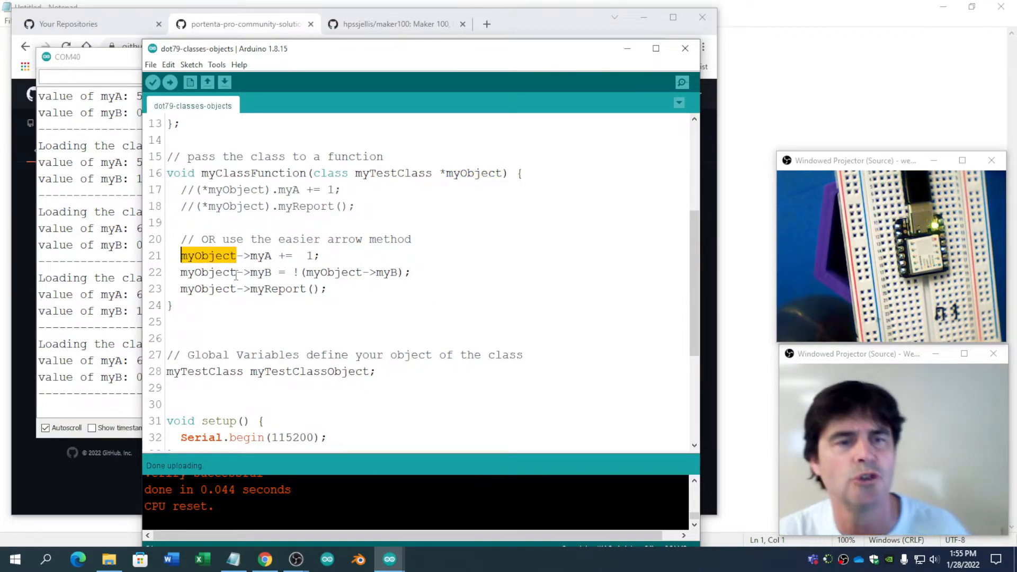
double_click(258, 254)
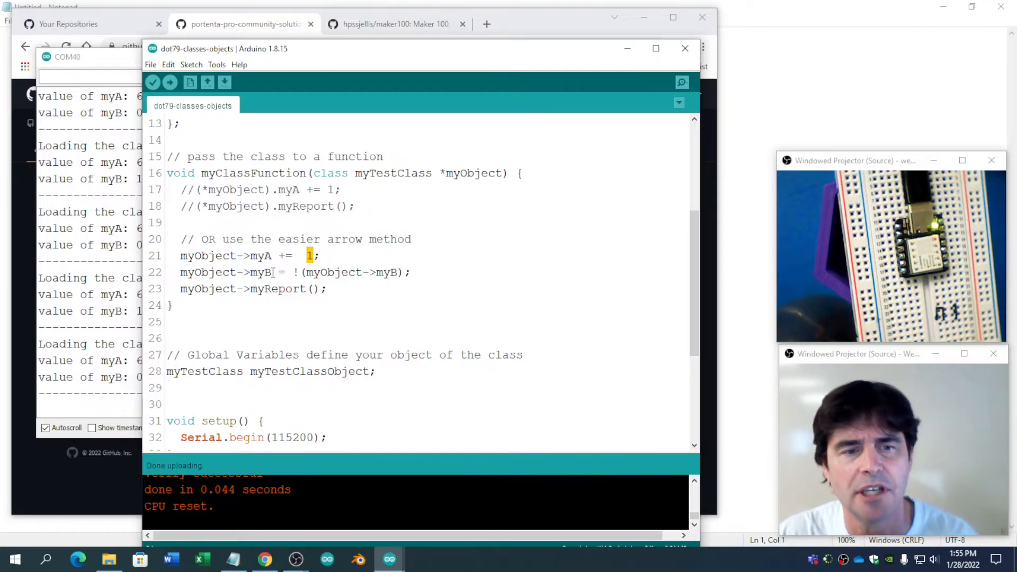
double_click(260, 272)
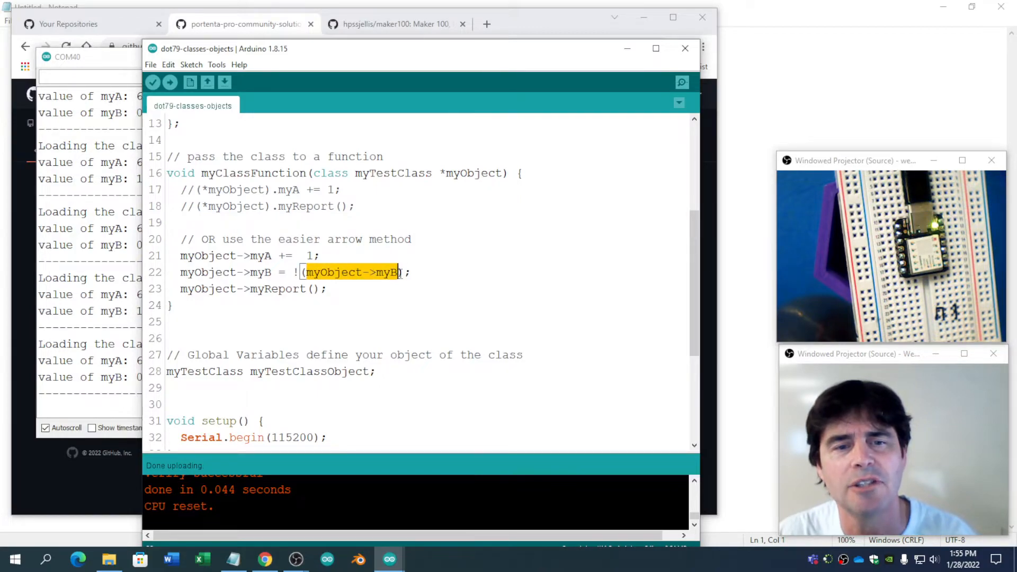
left_click(181, 288)
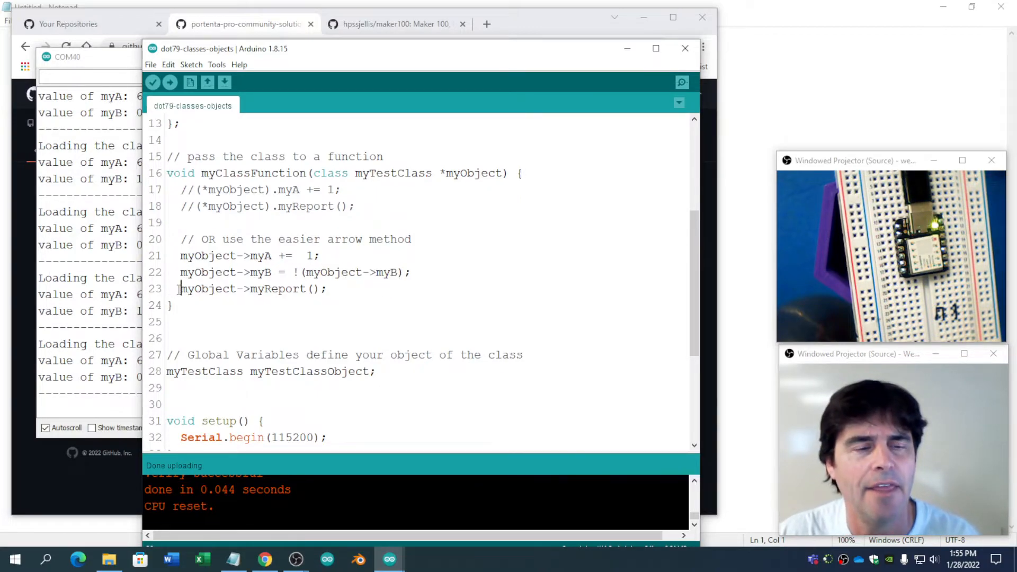
double_click(278, 288)
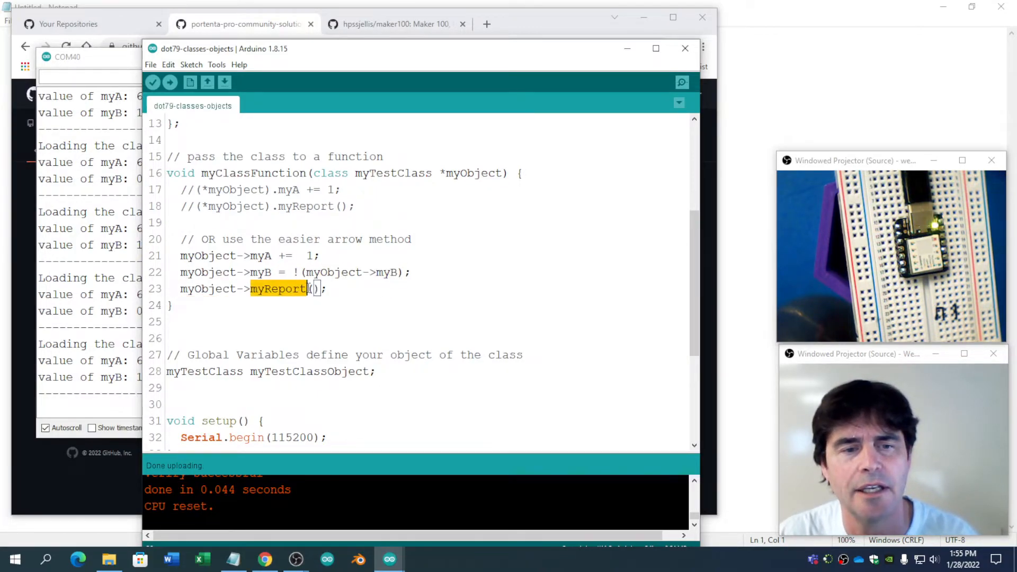
scroll("up", 3)
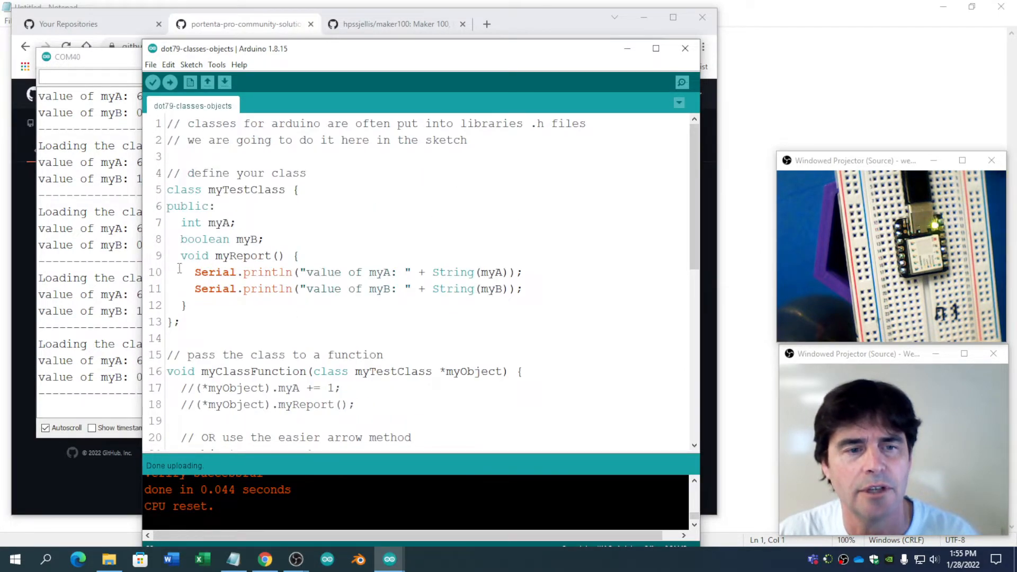
scroll("down", 3)
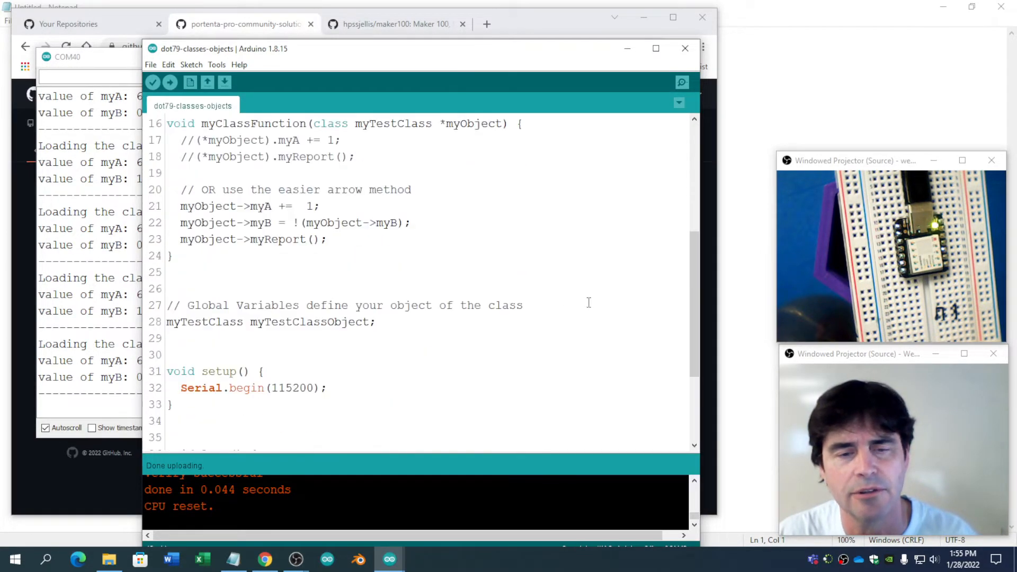
scroll("down", 3)
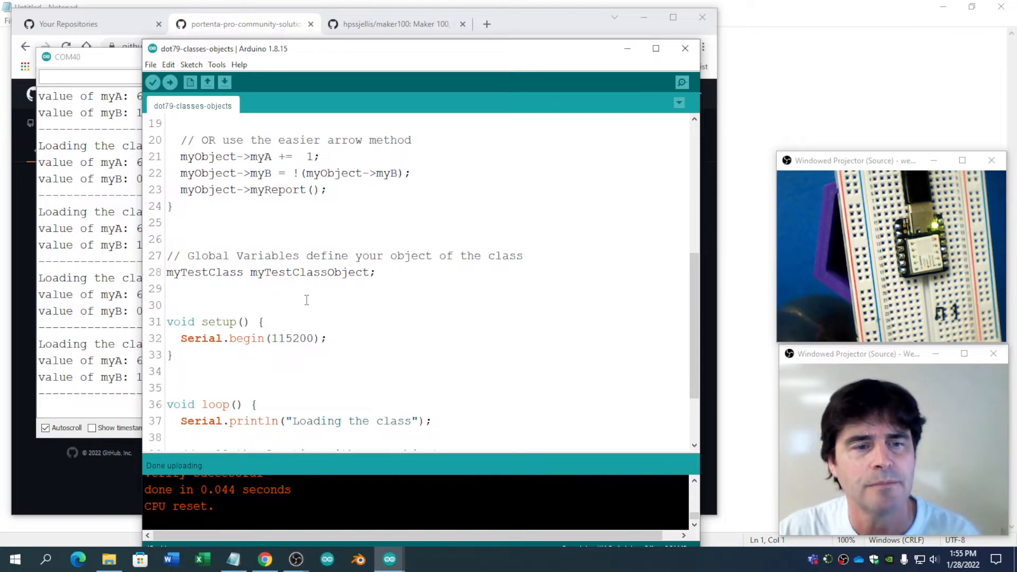
double_click(204, 272)
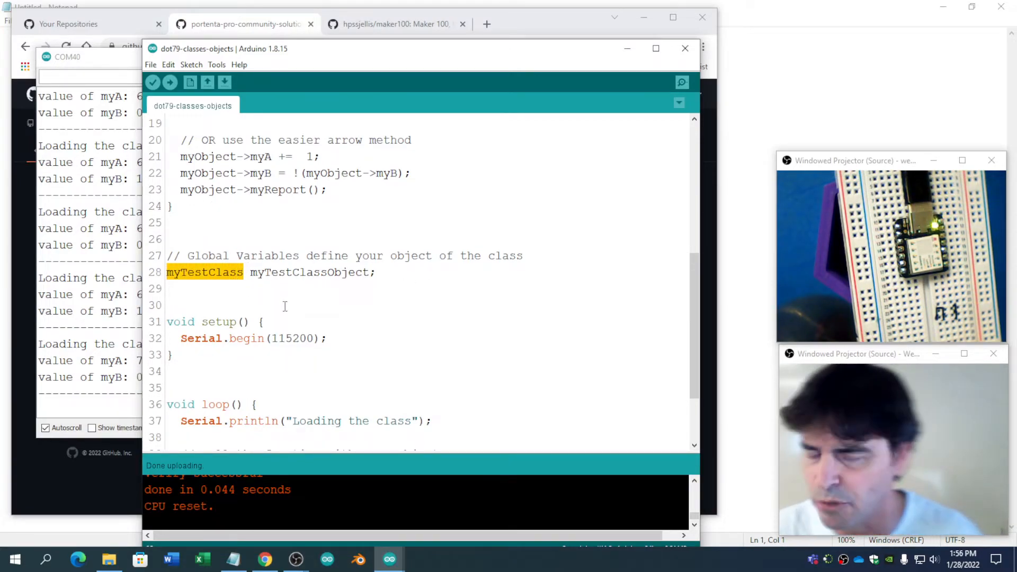
mouse_move(364, 293)
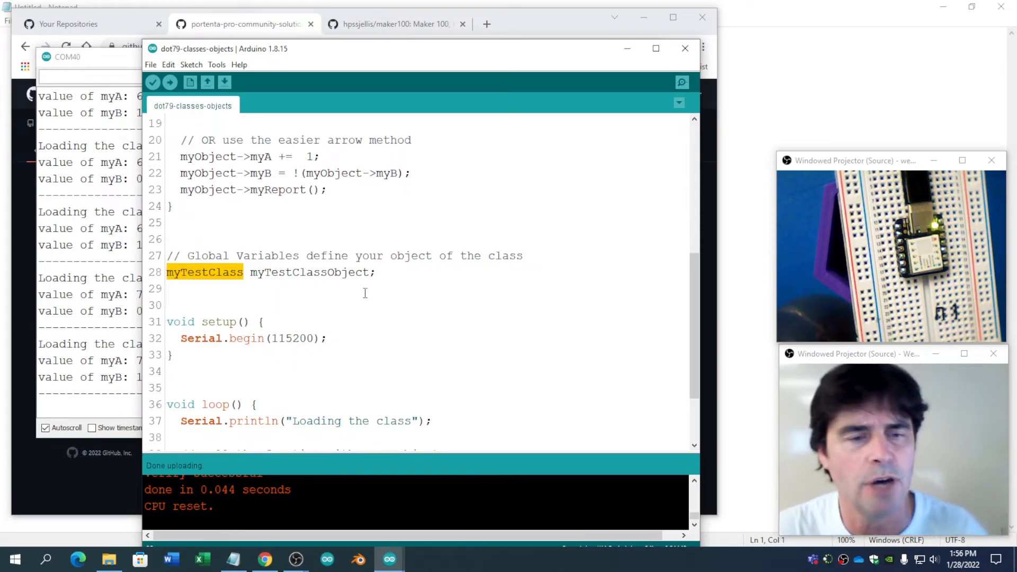
double_click(310, 272)
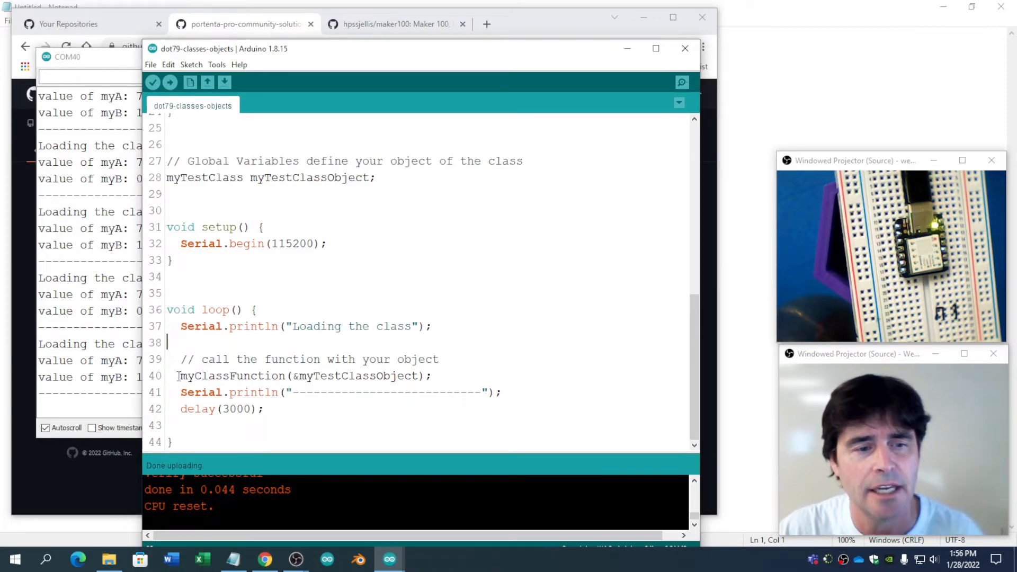
double_click(230, 375)
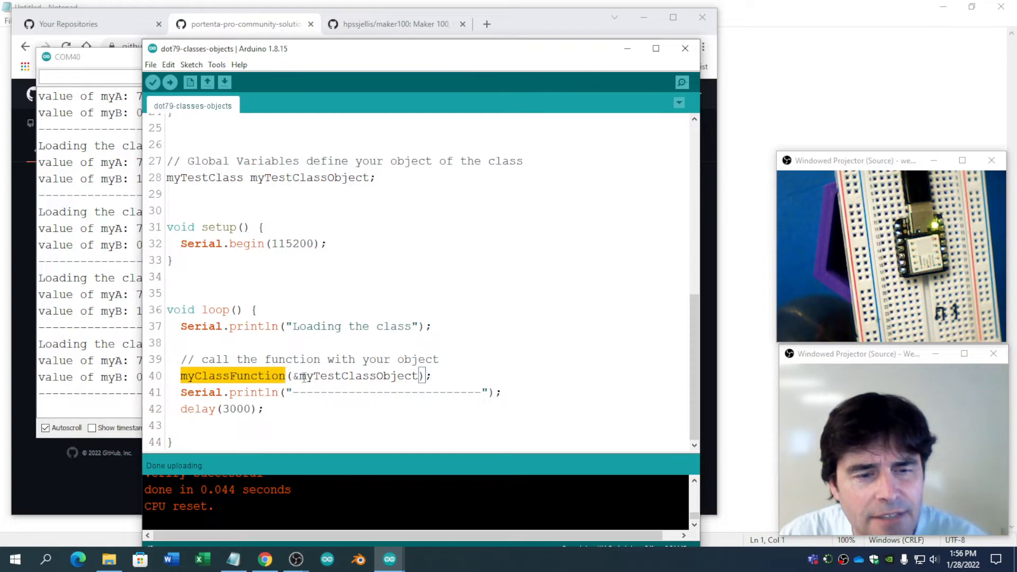
left_click(298, 375)
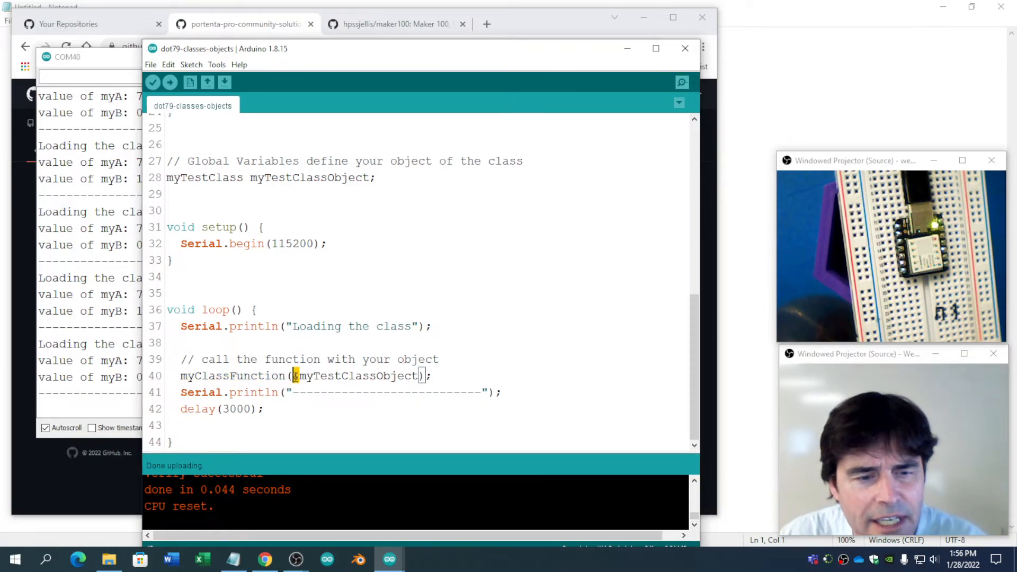
double_click(347, 375)
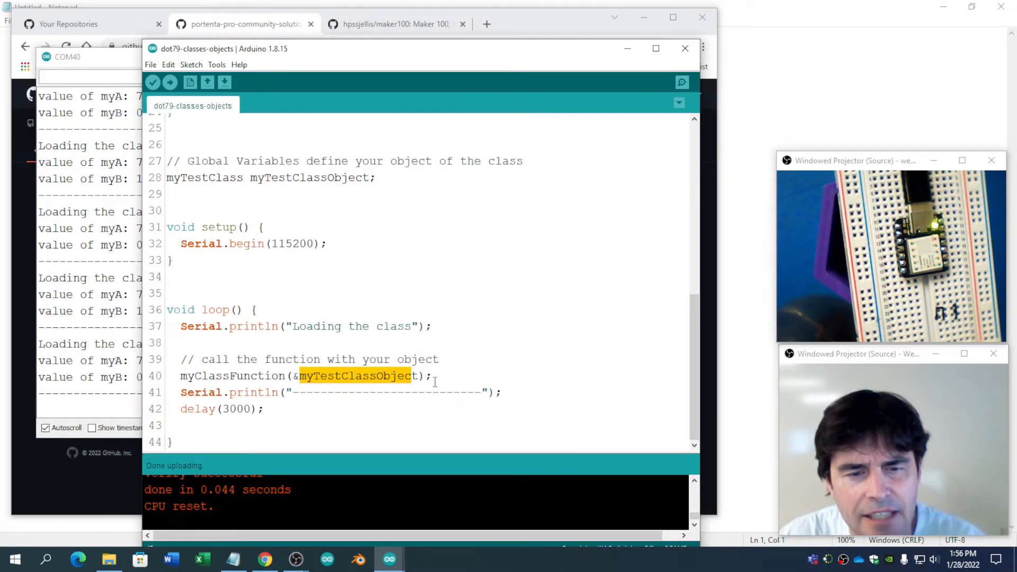
left_click(438, 376)
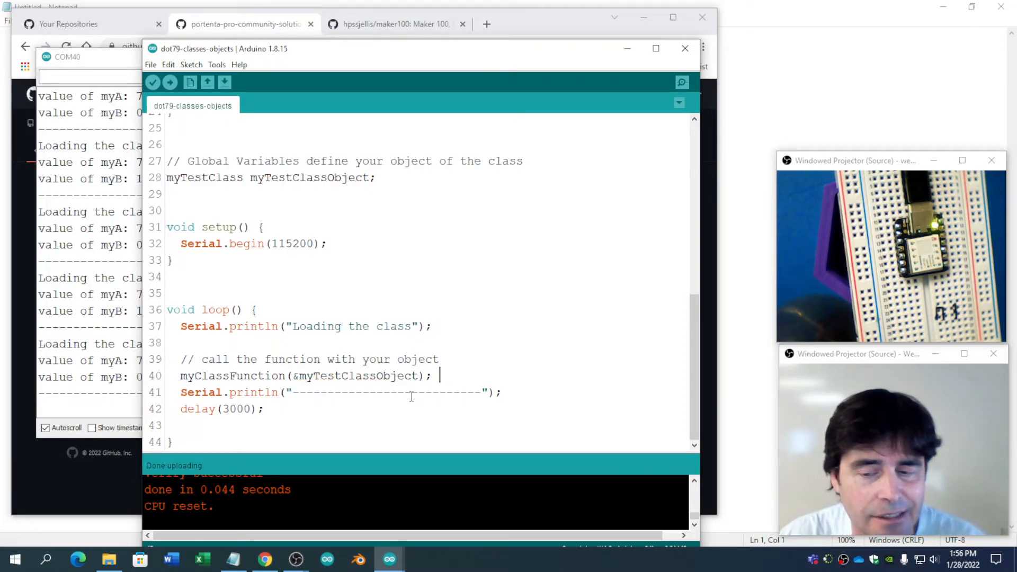
scroll("up", 3)
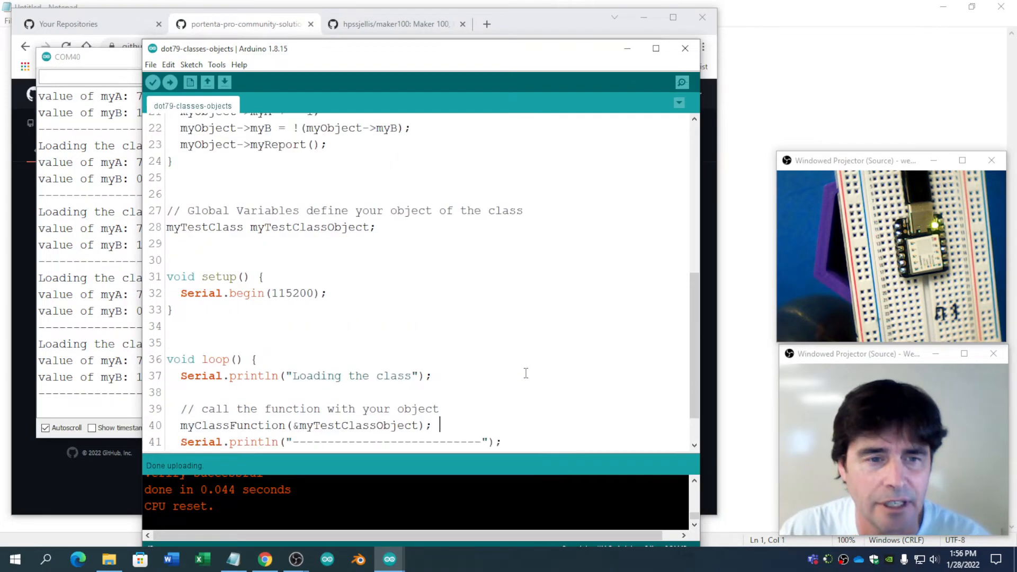
scroll("up", 3)
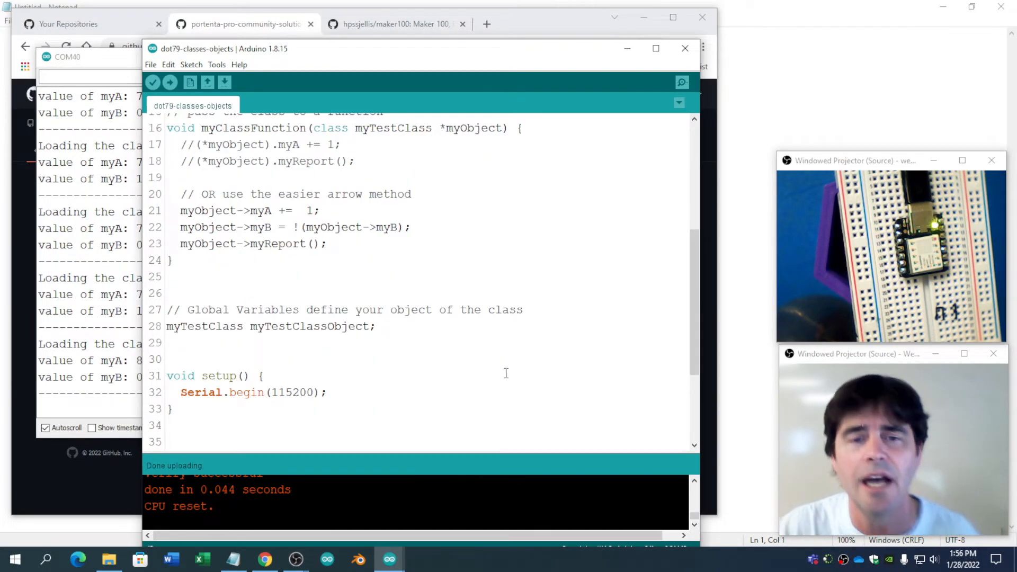
scroll("down", 3)
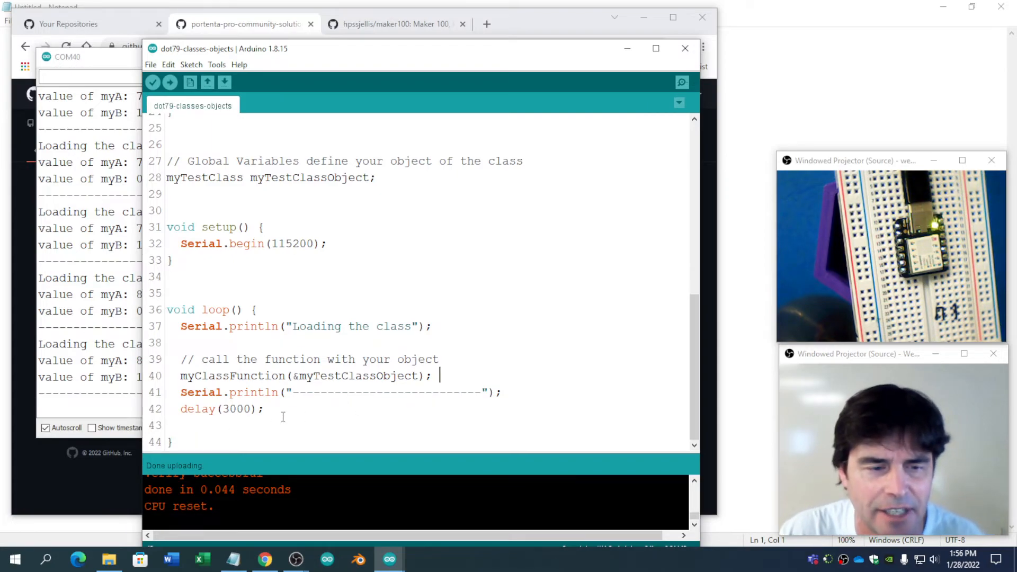
double_click(197, 408)
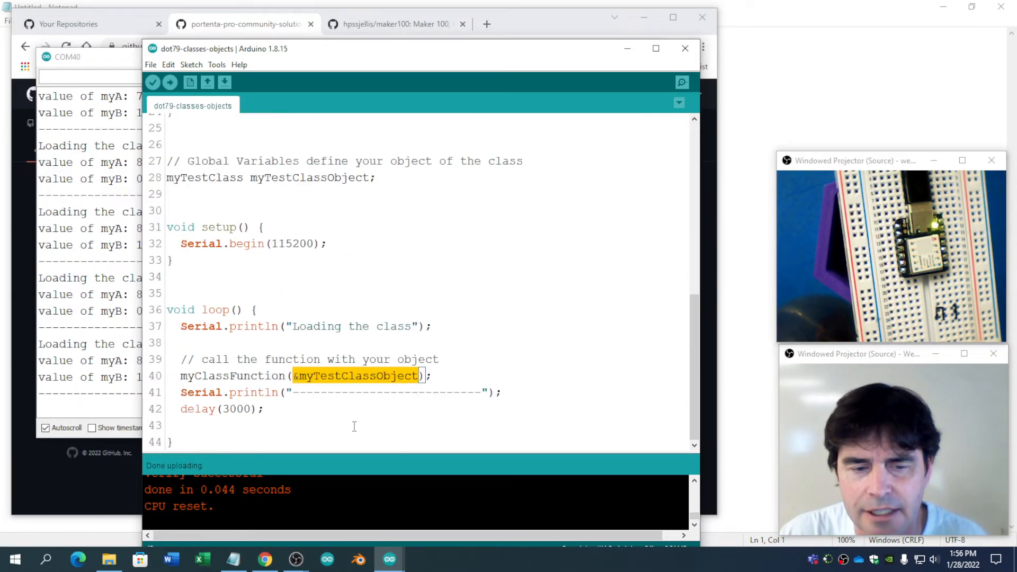
scroll("up", 3)
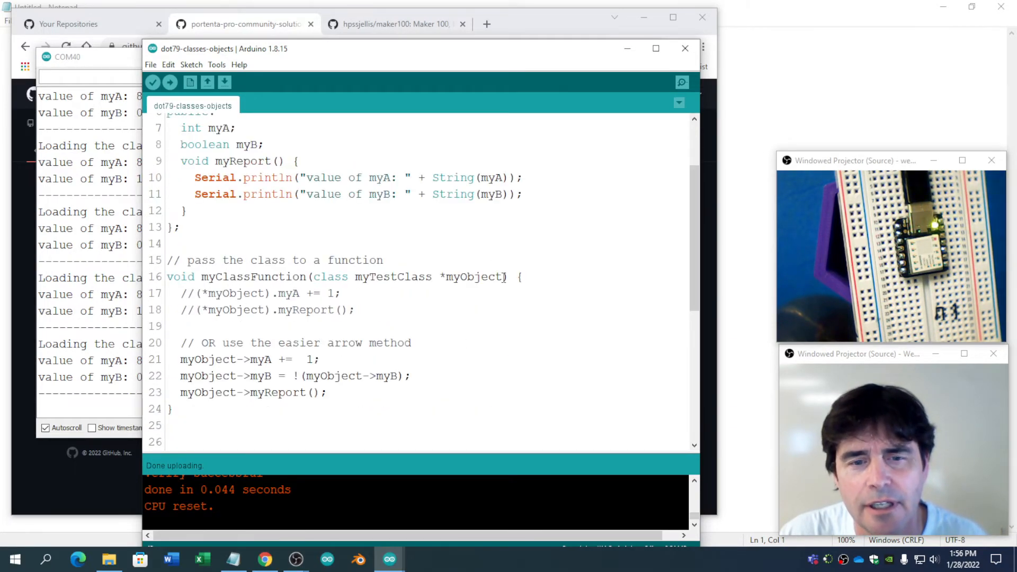
double_click(471, 276)
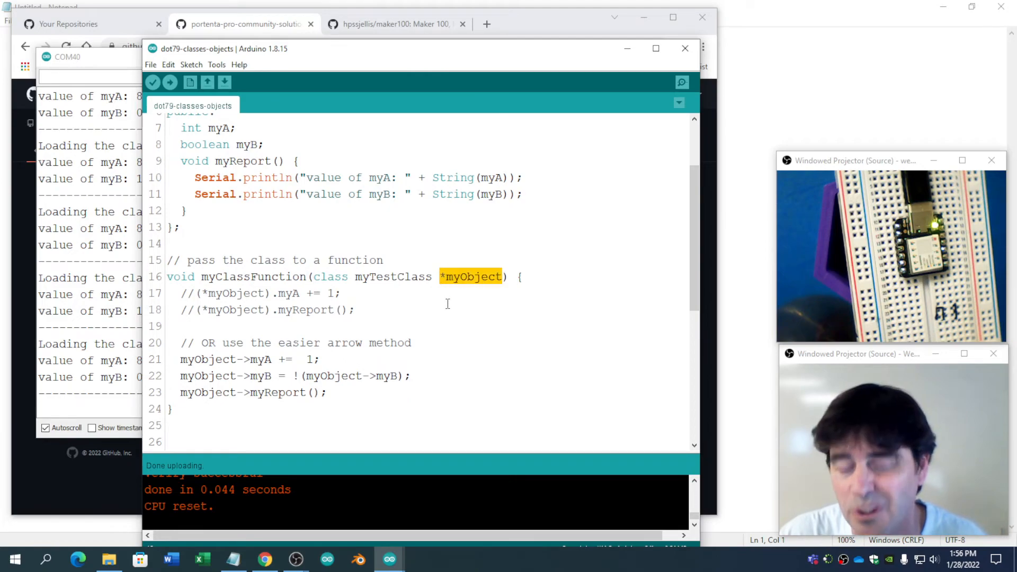
double_click(208, 360)
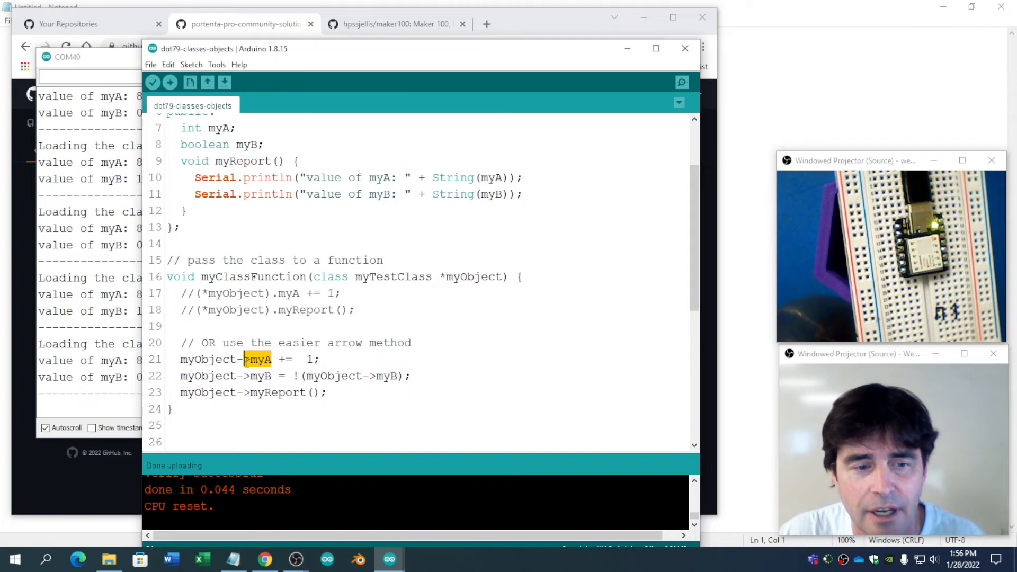
left_click(413, 376)
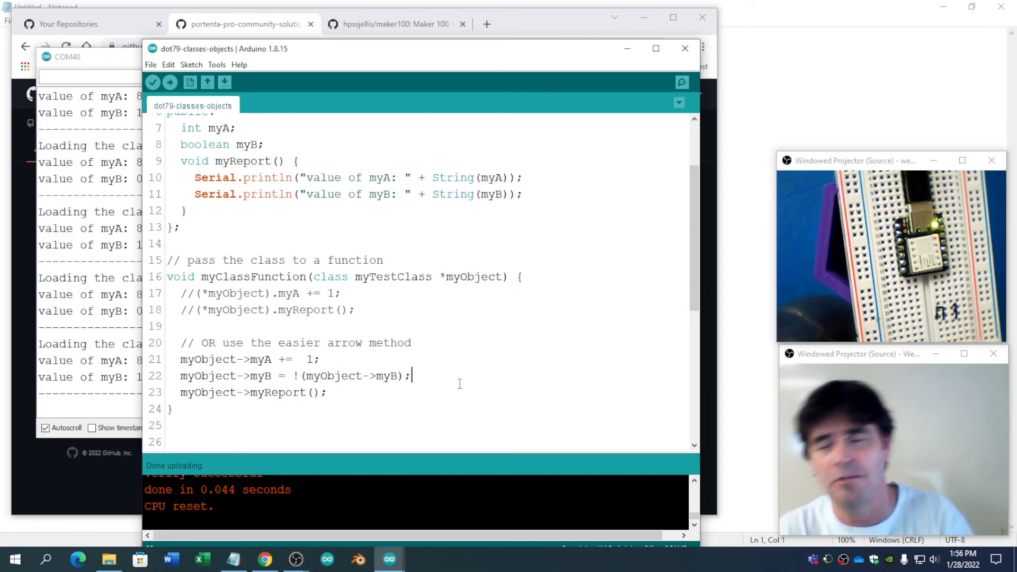
scroll("down", 3)
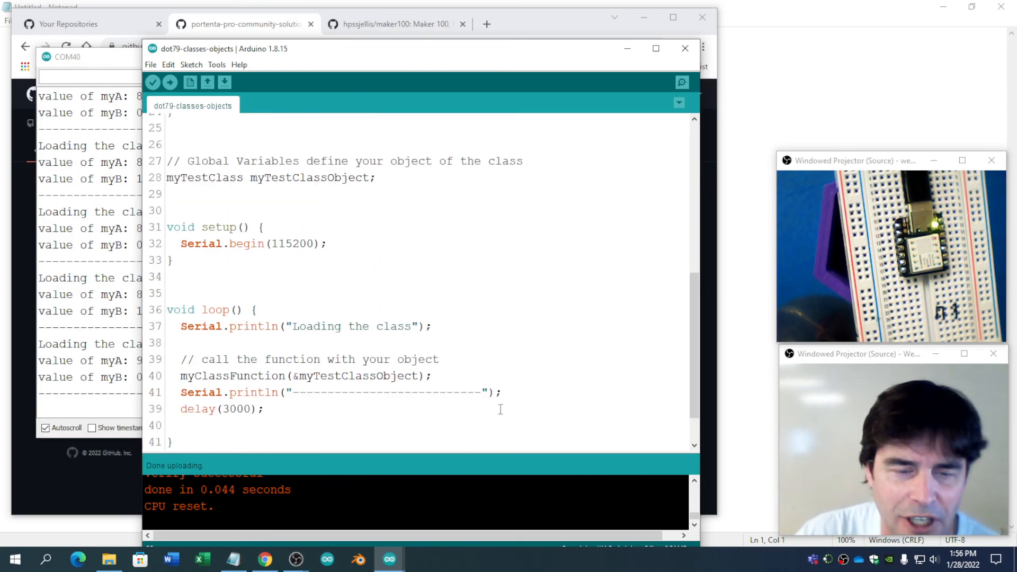
scroll("up", 3)
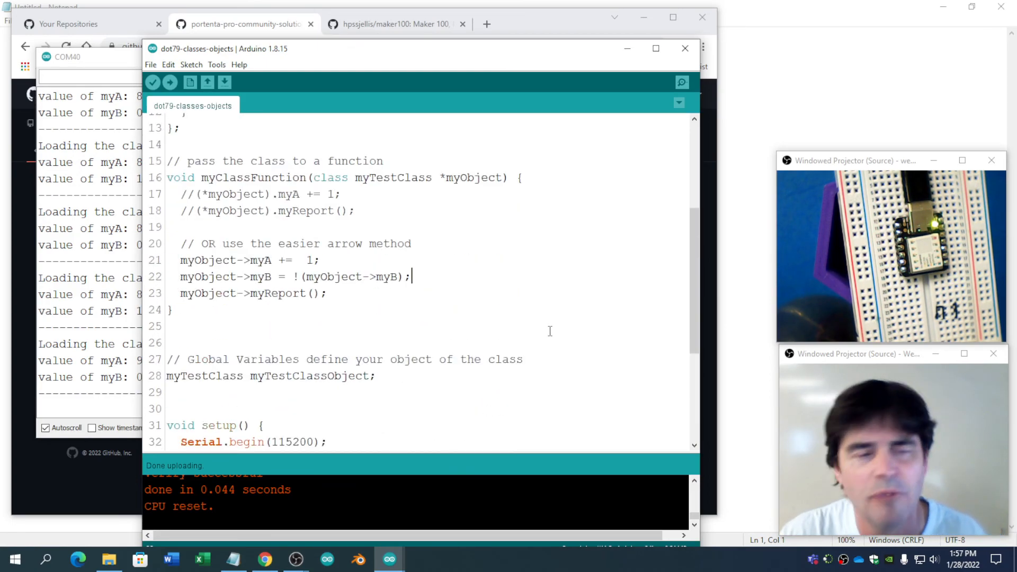
scroll("up", 3)
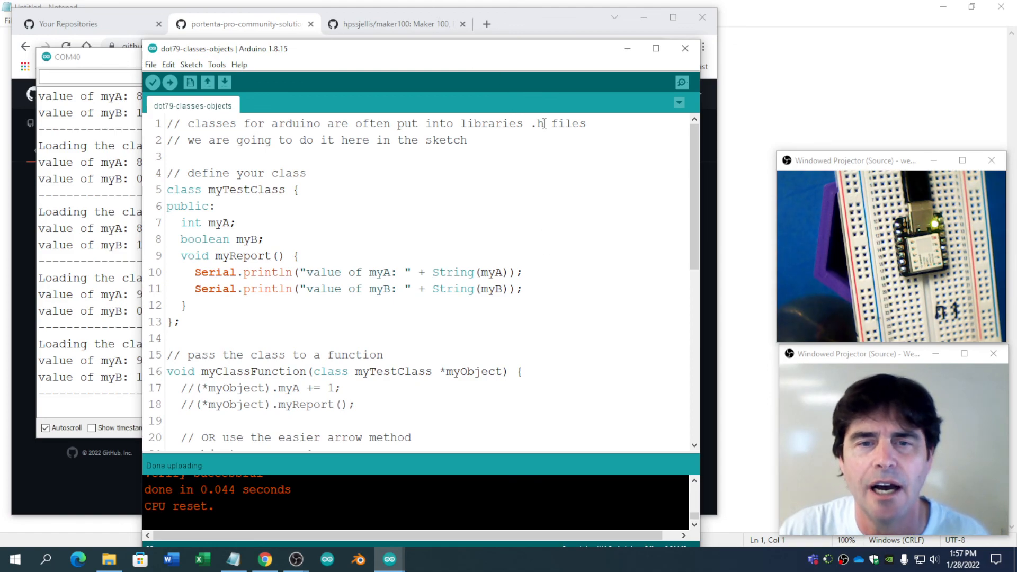